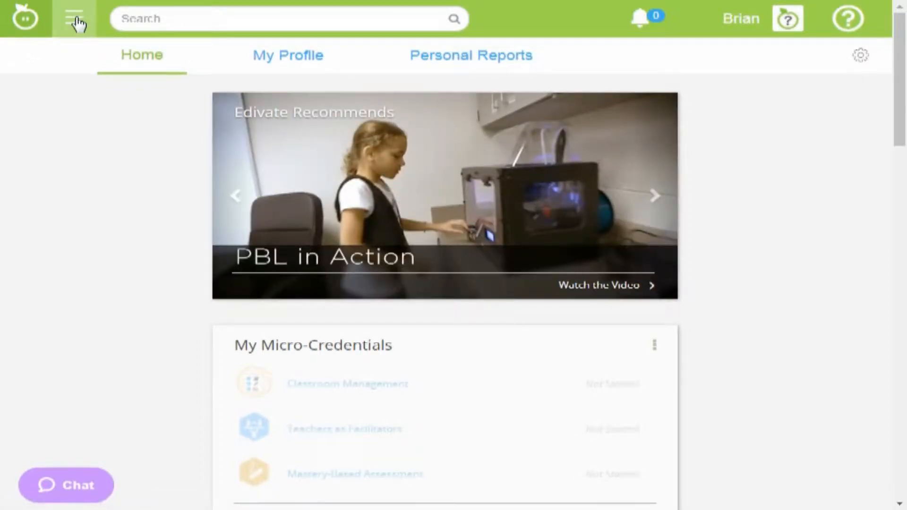
# Go to the Groups area from the site navigation menu
pyautogui.click(72, 17)
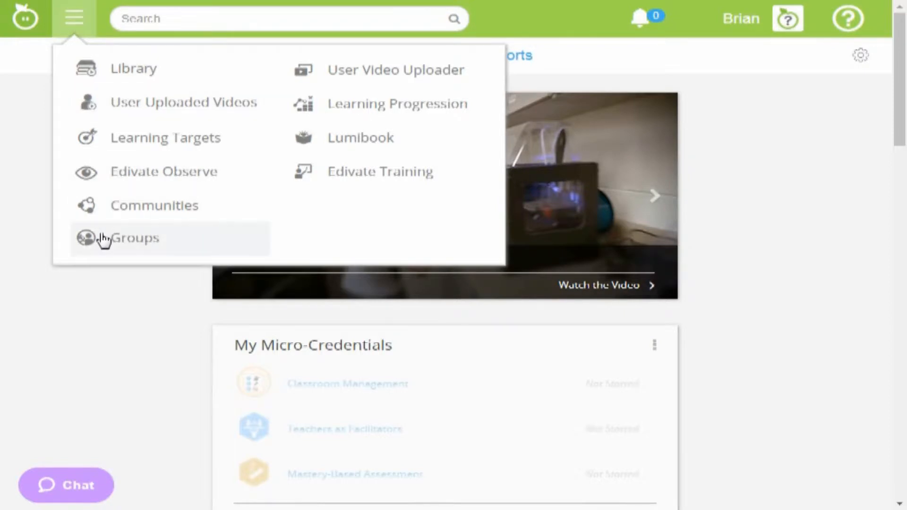
pyautogui.click(136, 238)
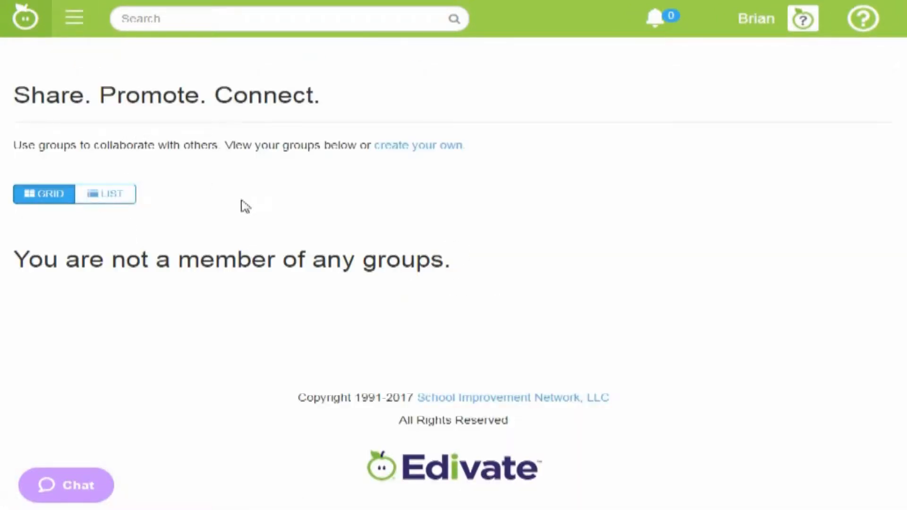
pyautogui.moveTo(369, 178)
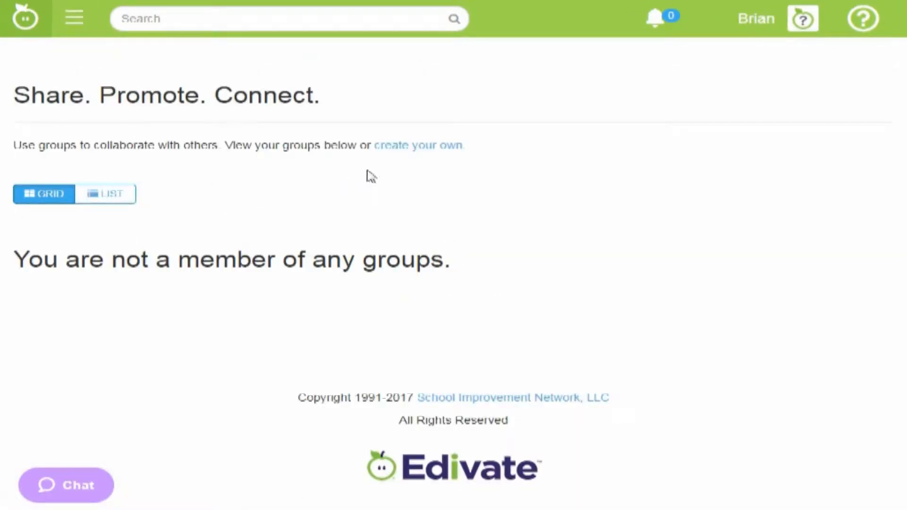
pyautogui.moveTo(412, 151)
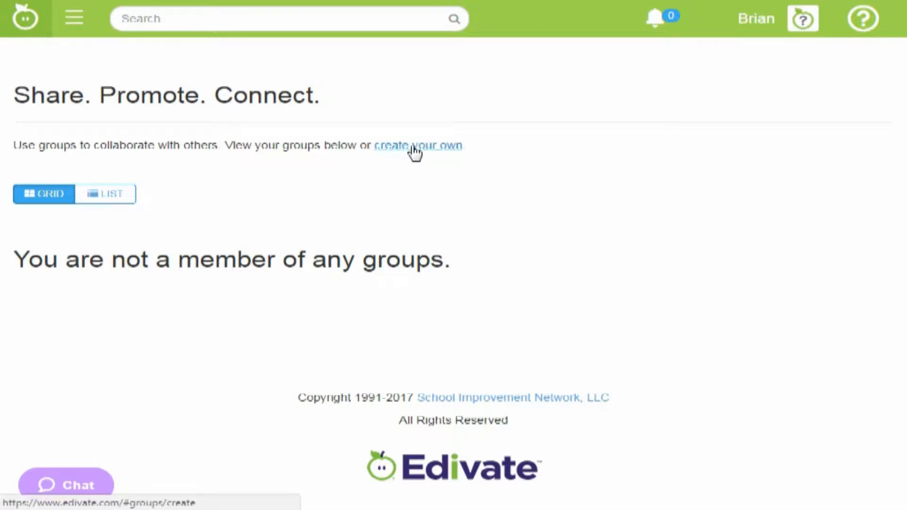
# Start a new group named 'Test' with the description 'Science teacher'
pyautogui.click(417, 146)
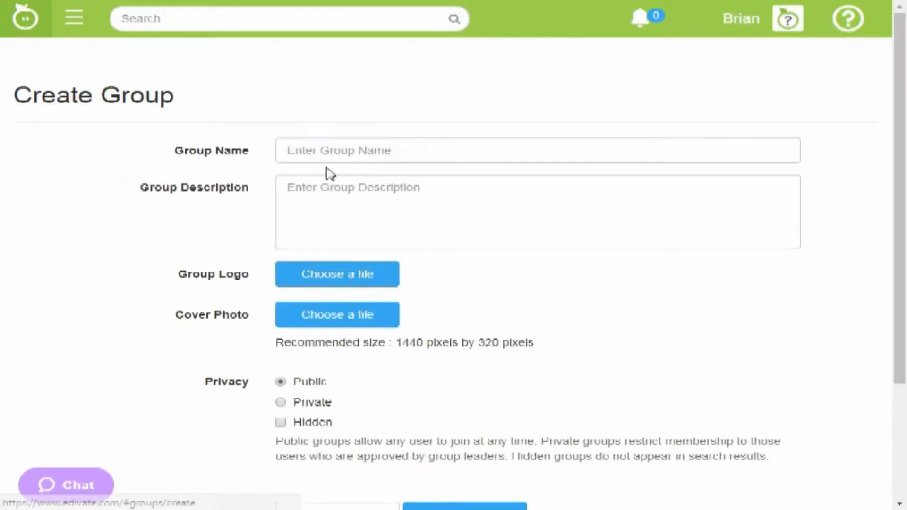
pyautogui.click(412, 150)
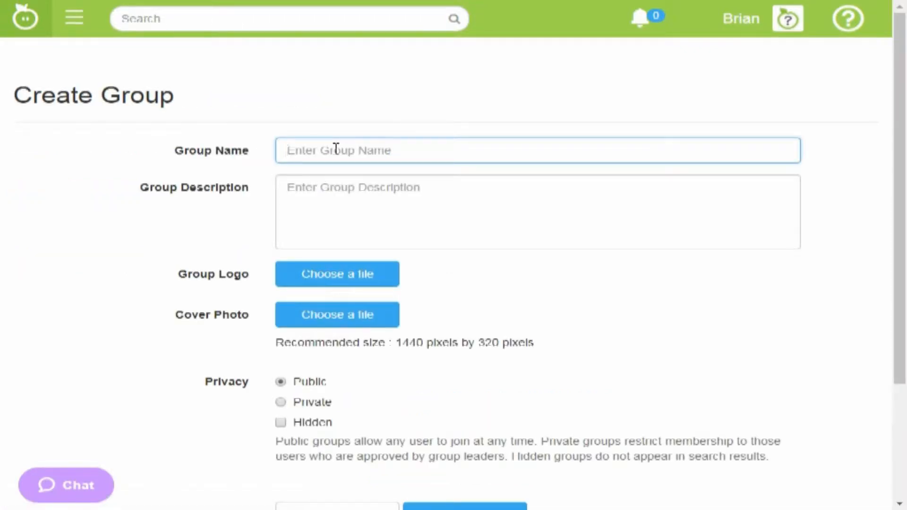
pyautogui.write('Test')
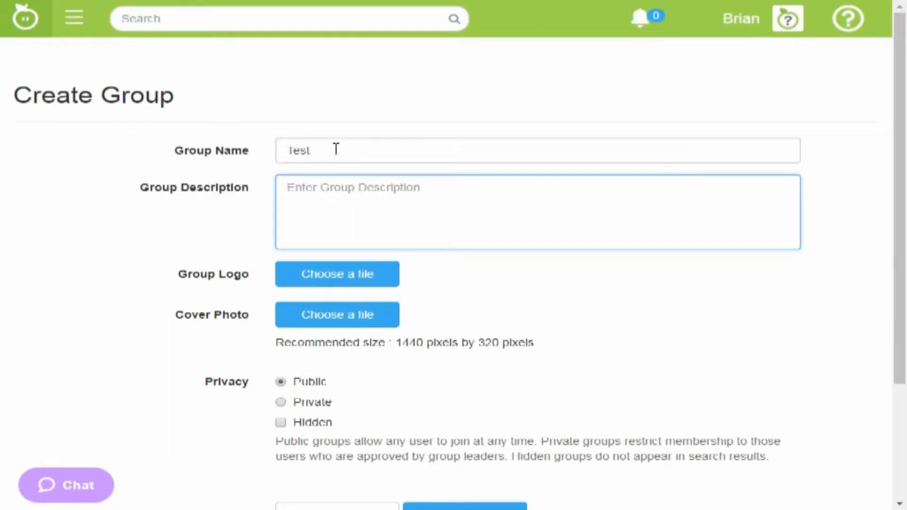
pyautogui.write('Science t')
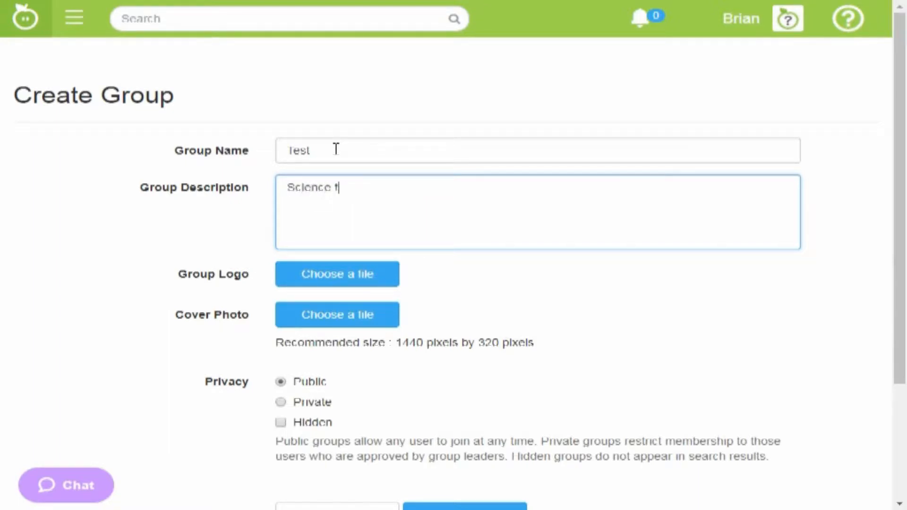
pyautogui.write('eacher')
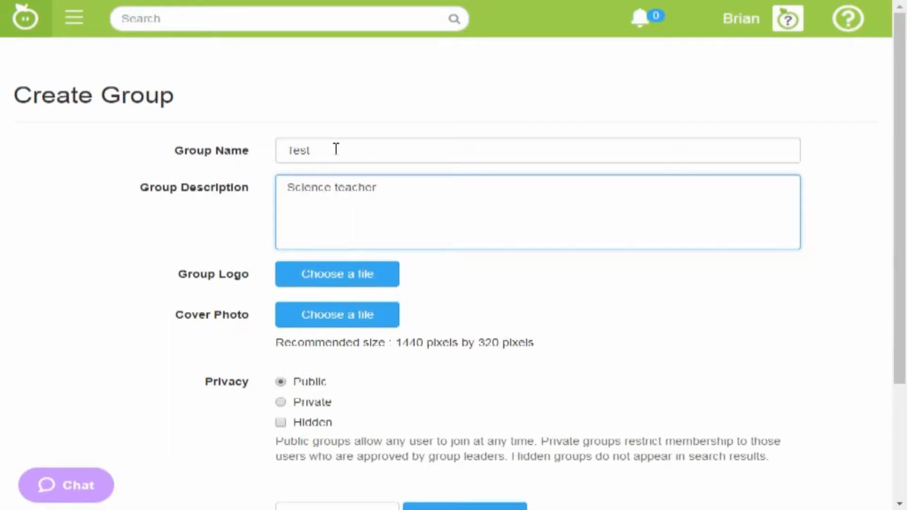
pyautogui.moveTo(303, 291)
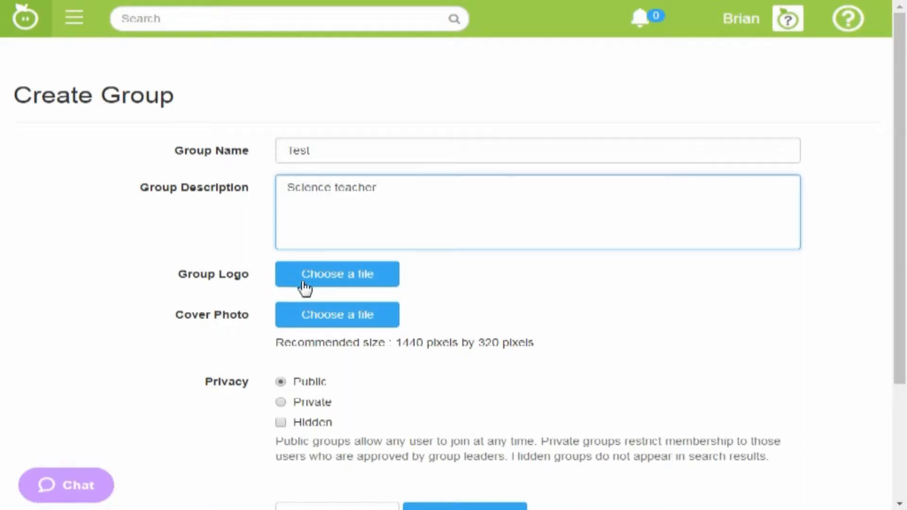
pyautogui.moveTo(225, 276)
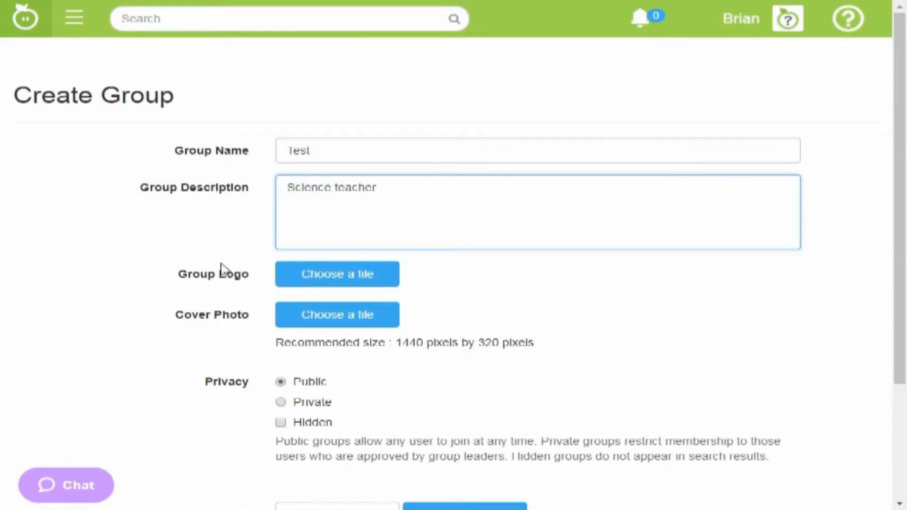
# Set the new group to Private and confirm its creation
pyautogui.scroll(-3)
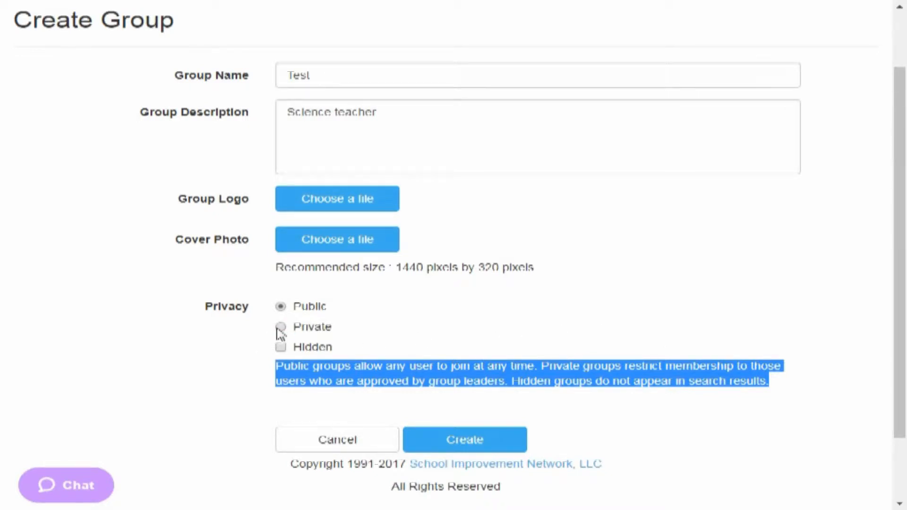
pyautogui.click(279, 327)
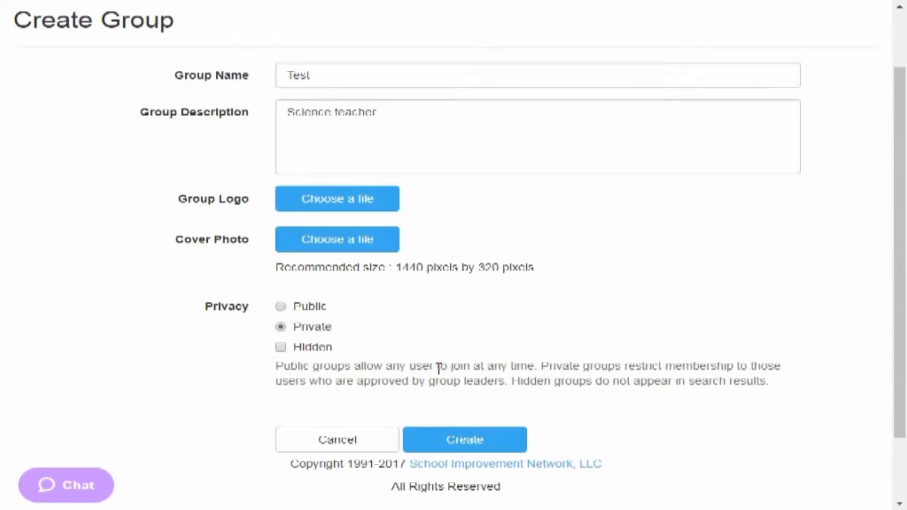
pyautogui.moveTo(408, 359)
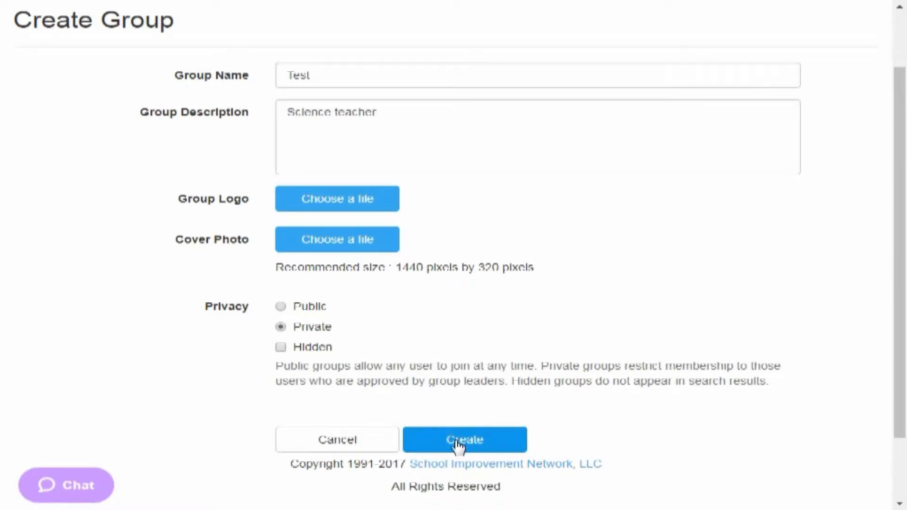
pyautogui.click(465, 440)
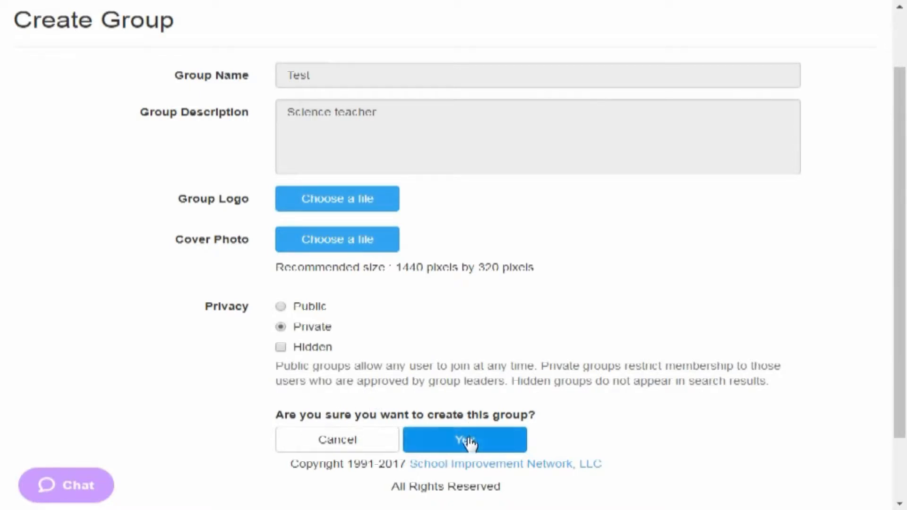
pyautogui.click(465, 440)
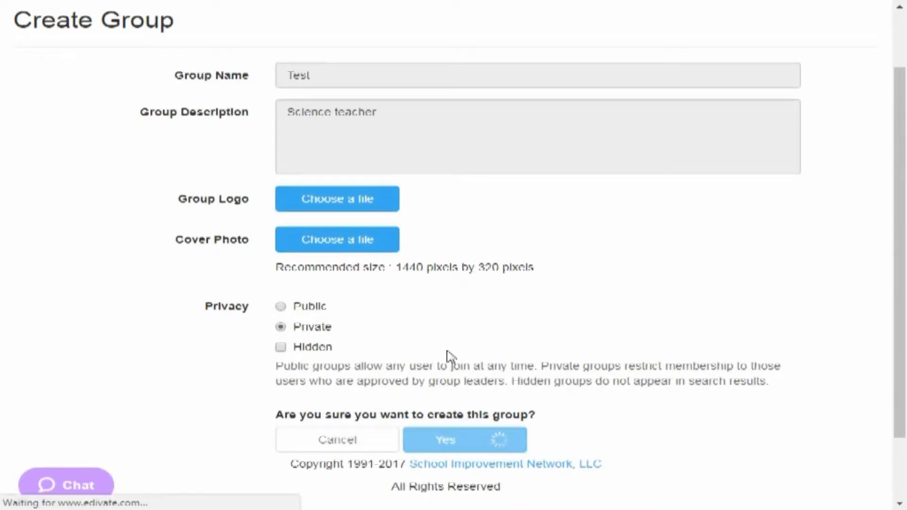
pyautogui.click(462, 440)
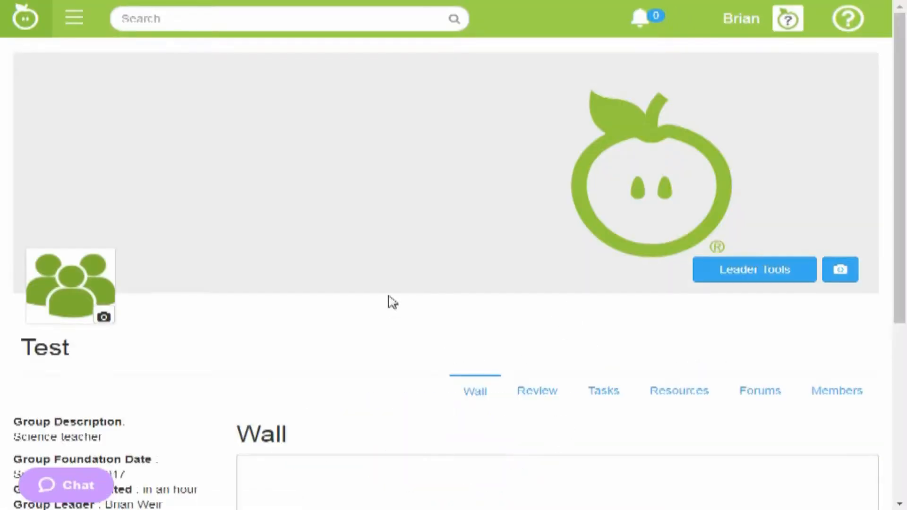
# Open the Test group's Leader Tools to reach its editable group info
pyautogui.scroll(-3)
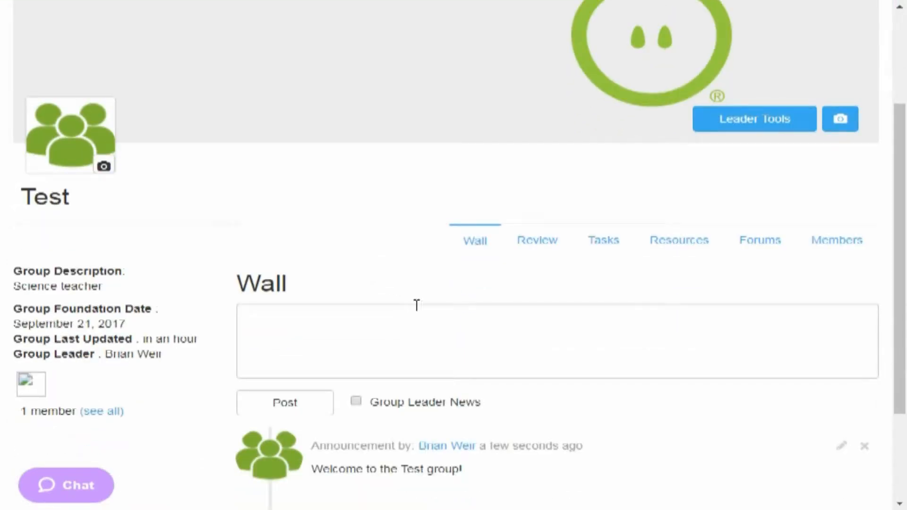
pyautogui.moveTo(527, 243)
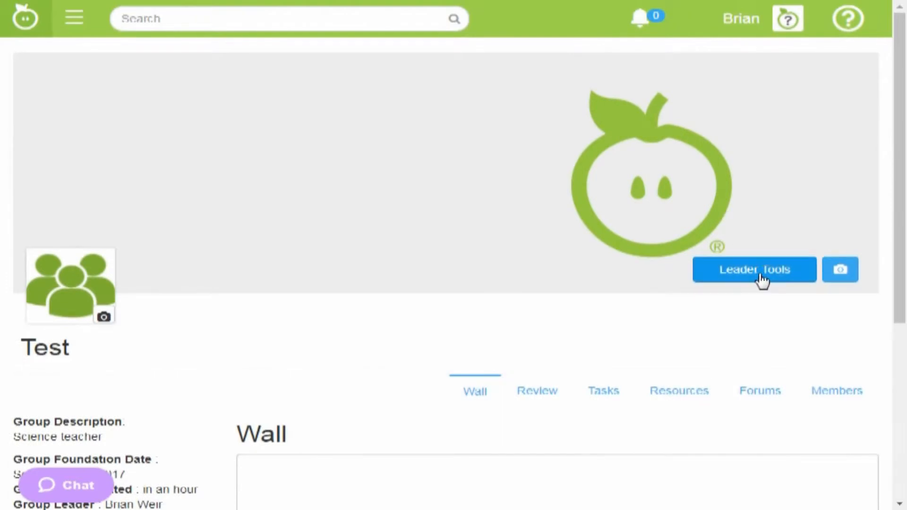
pyautogui.click(754, 270)
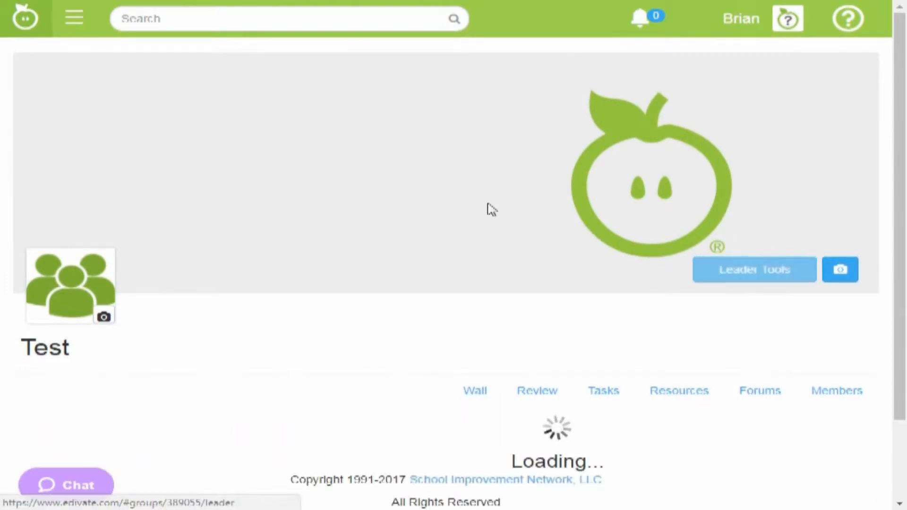
pyautogui.click(754, 269)
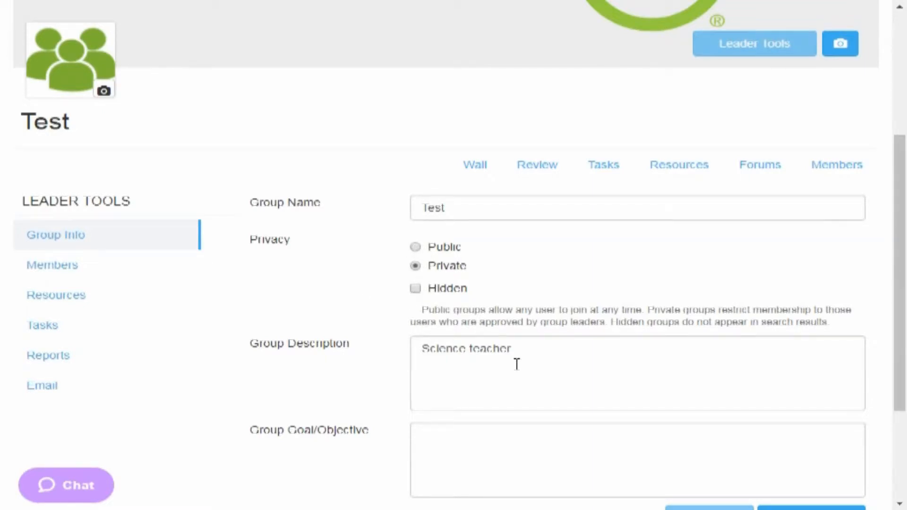
pyautogui.scroll(-3)
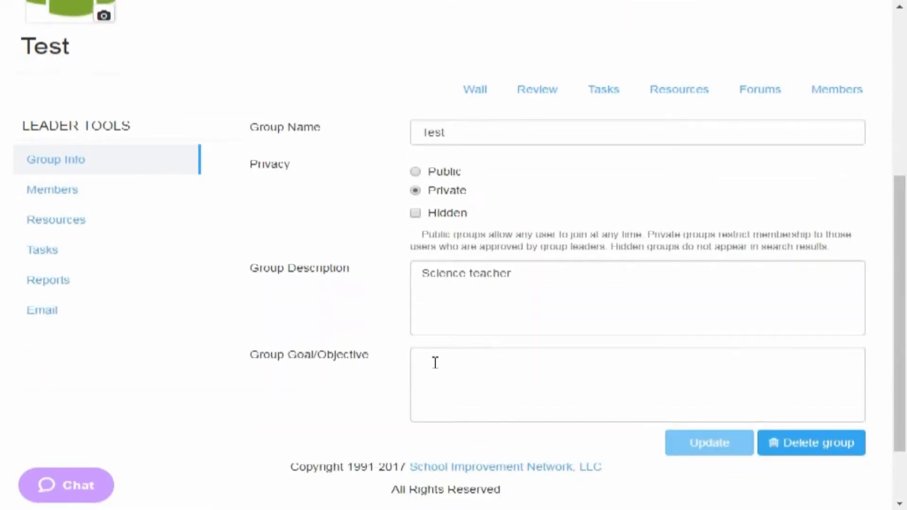
pyautogui.moveTo(52, 192)
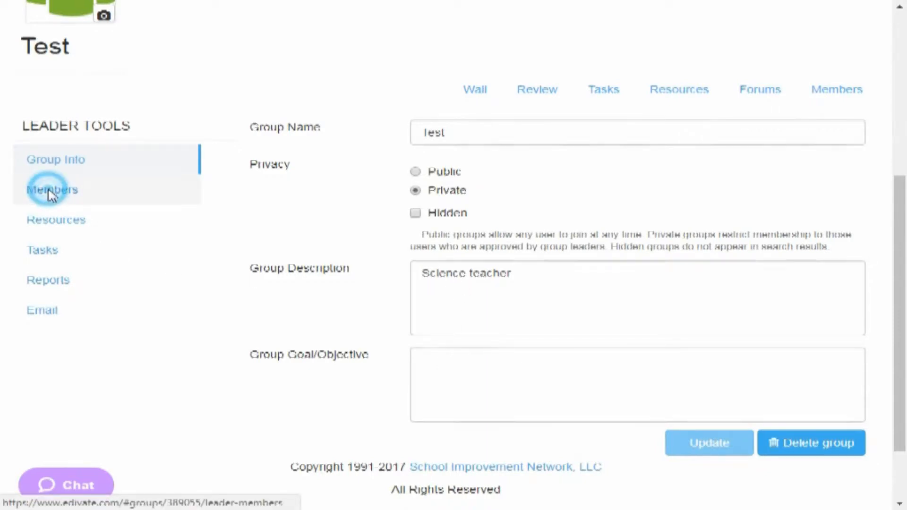
pyautogui.click(51, 189)
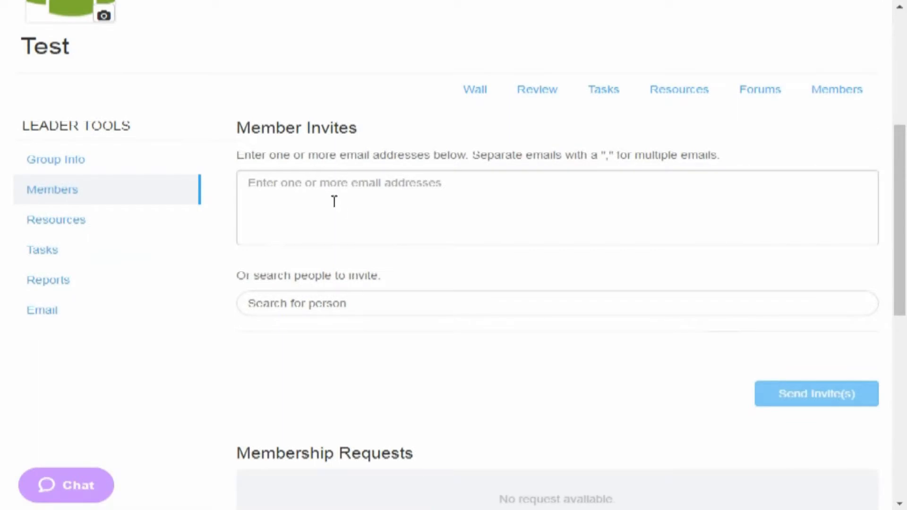
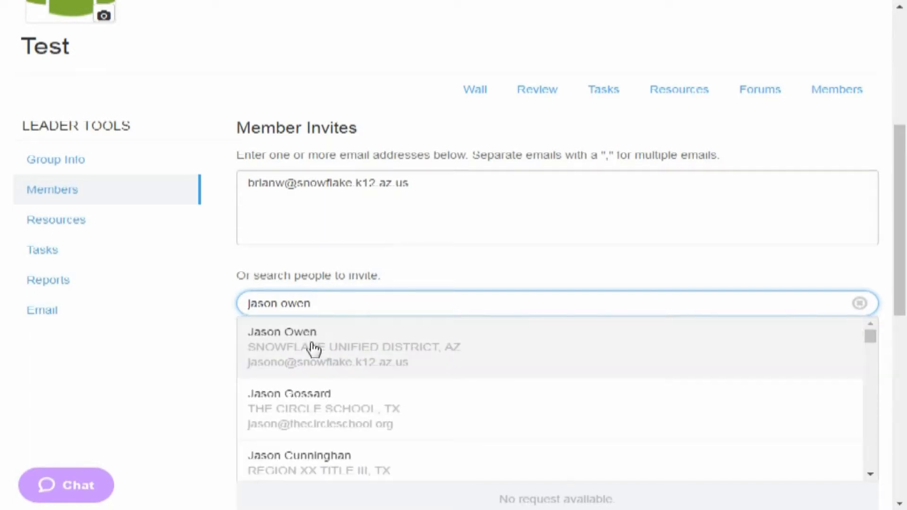
pyautogui.moveTo(259, 343)
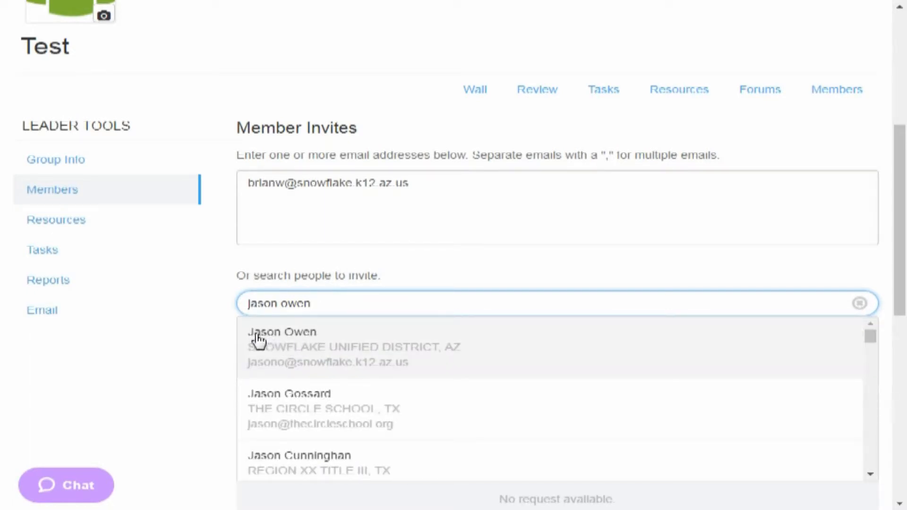
pyautogui.click(282, 332)
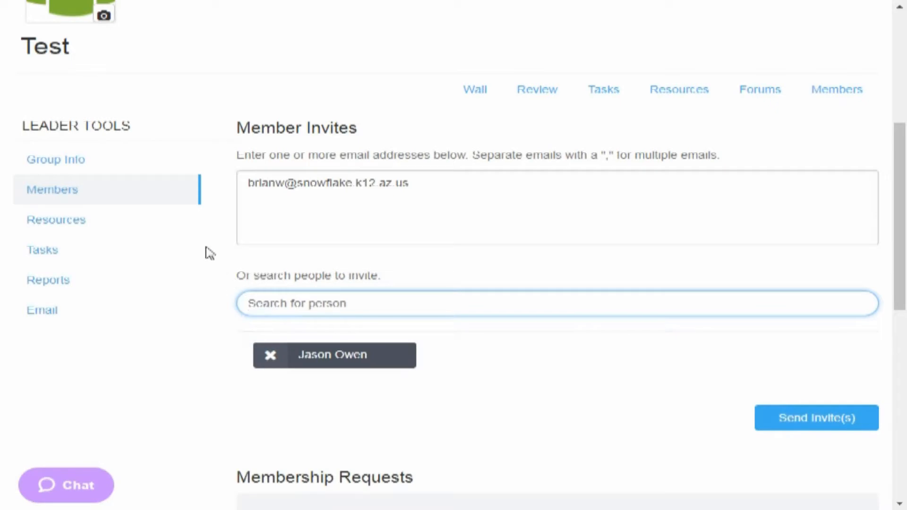
pyautogui.moveTo(789, 431)
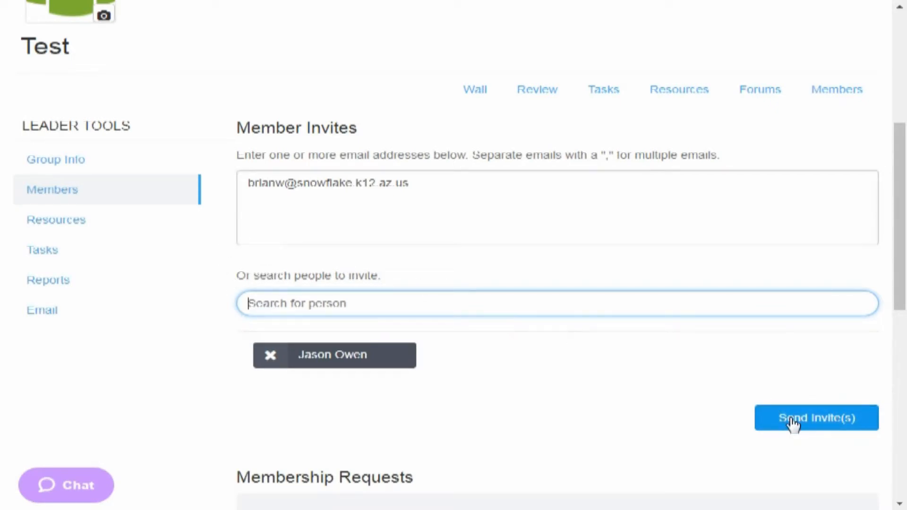
# Send both invitations and review the pending invitation codes
pyautogui.click(816, 417)
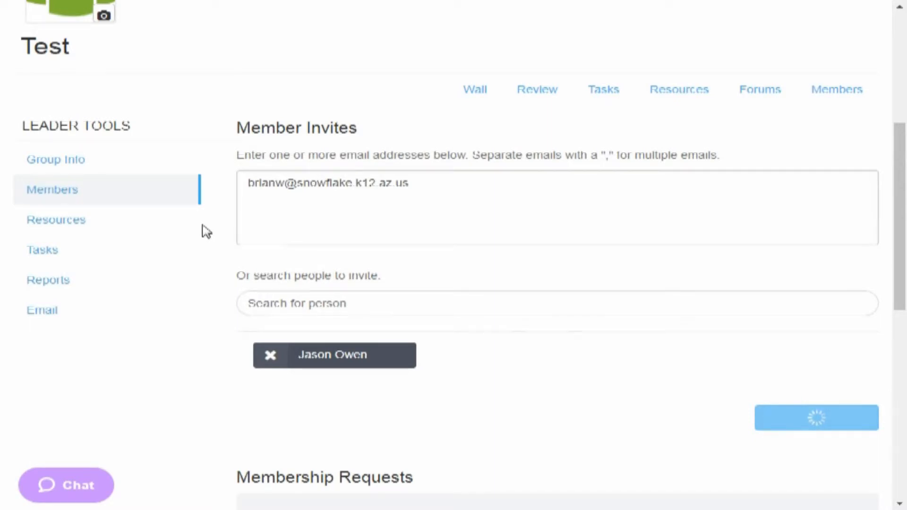
pyautogui.click(816, 417)
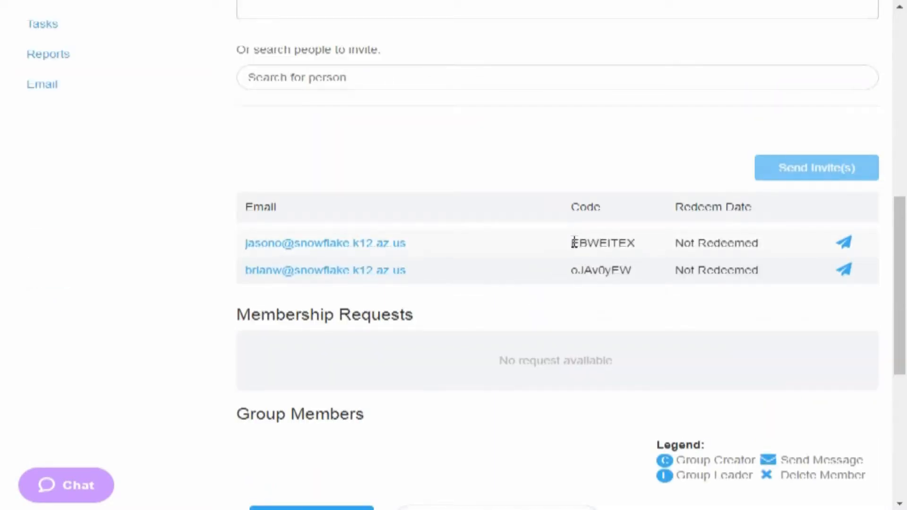
pyautogui.doubleClick(601, 244)
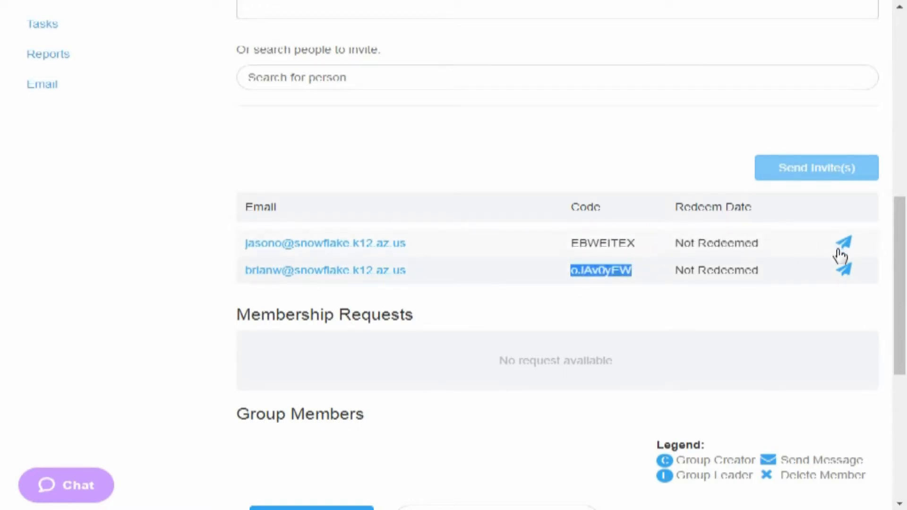
pyautogui.scroll(-3)
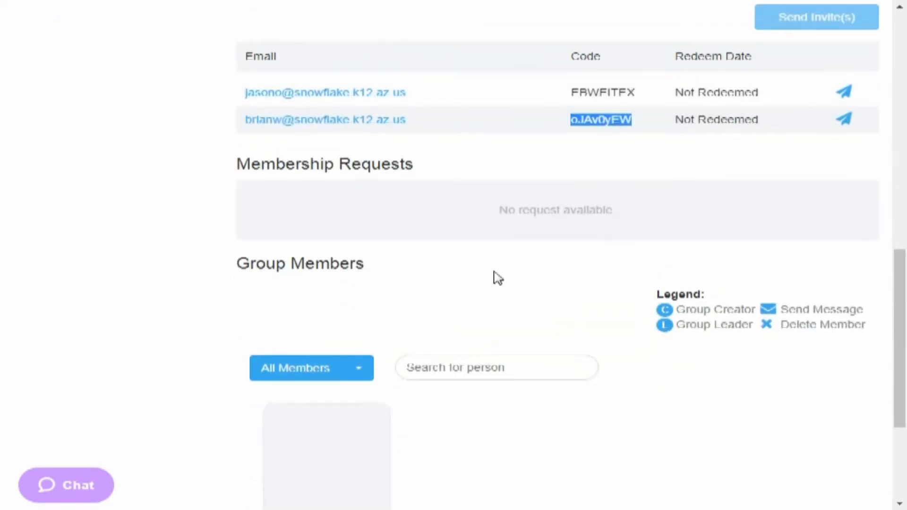
pyautogui.scroll(-3)
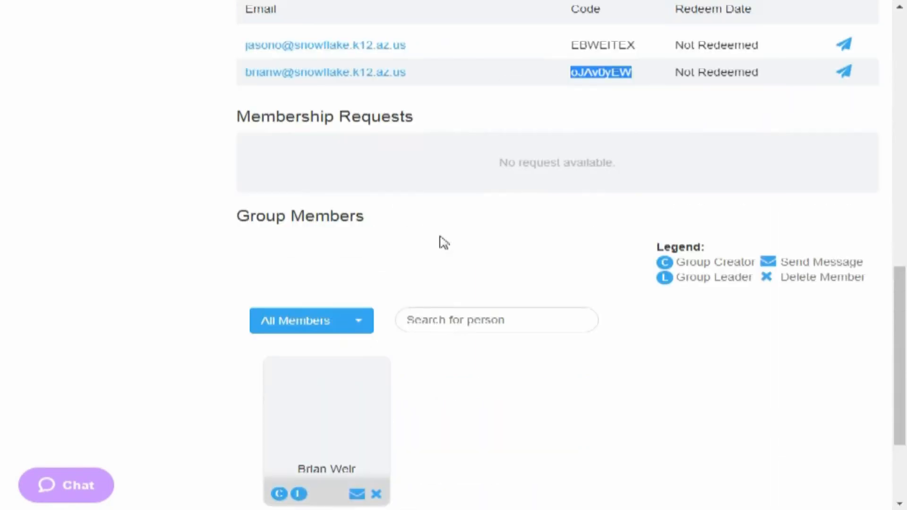
pyautogui.moveTo(528, 166)
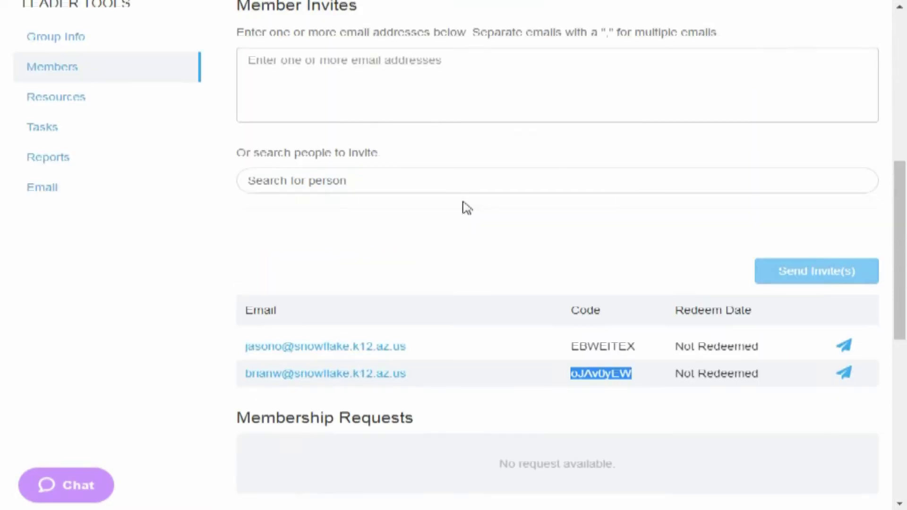
pyautogui.moveTo(71, 106)
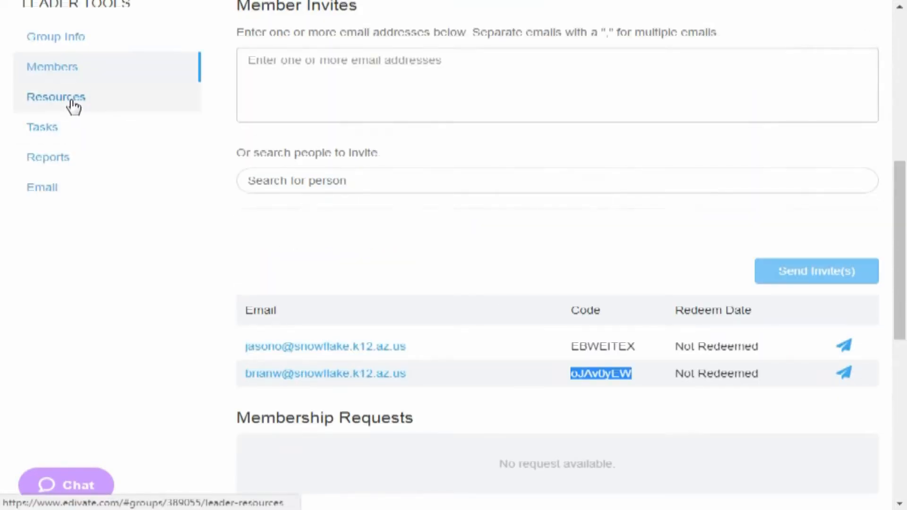
# Visit the group's Resources, then enter 'video' as a new task name on the Tasks page
pyautogui.click(57, 97)
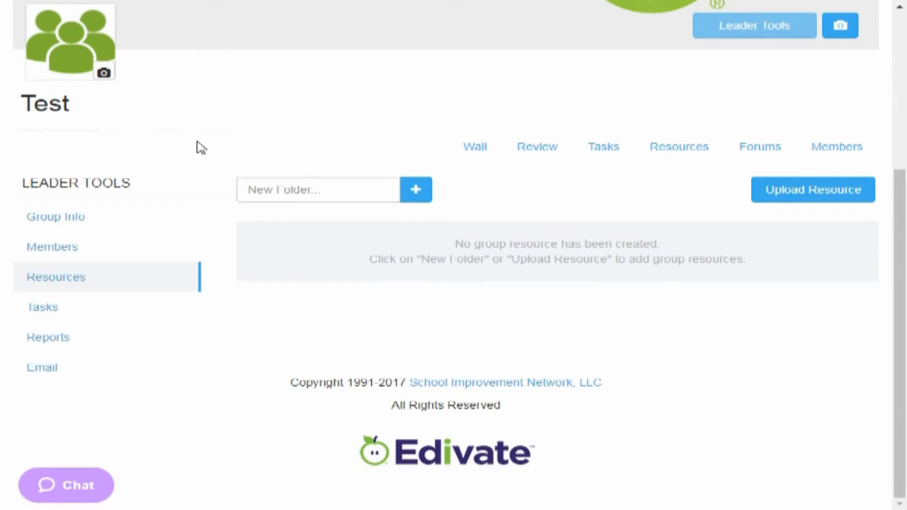
pyautogui.moveTo(736, 225)
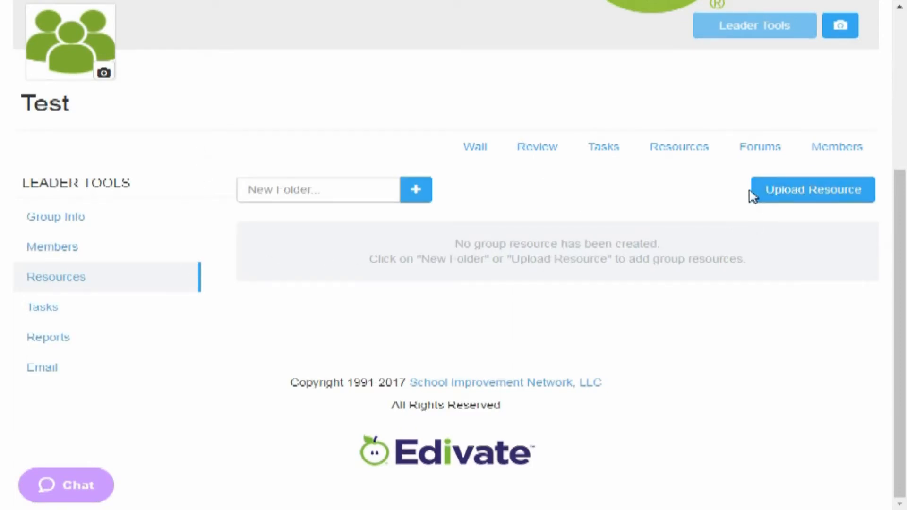
pyautogui.click(302, 190)
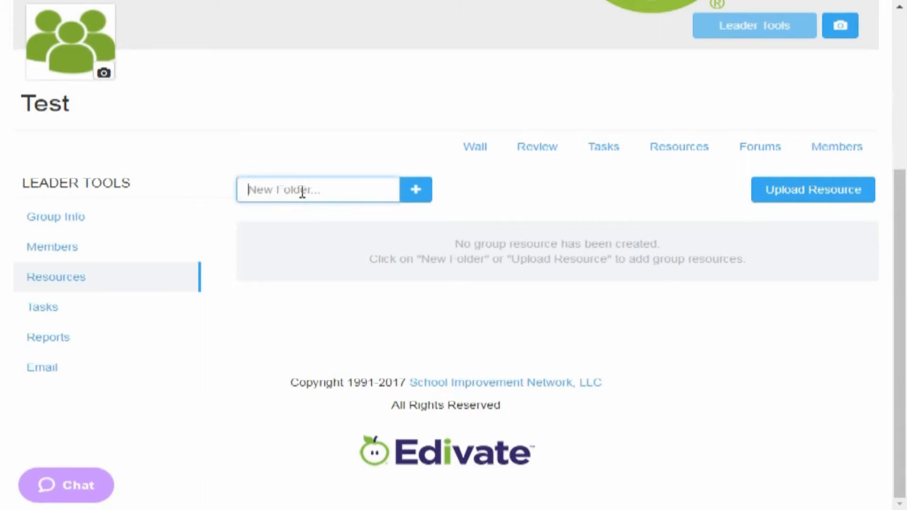
pyautogui.moveTo(356, 189)
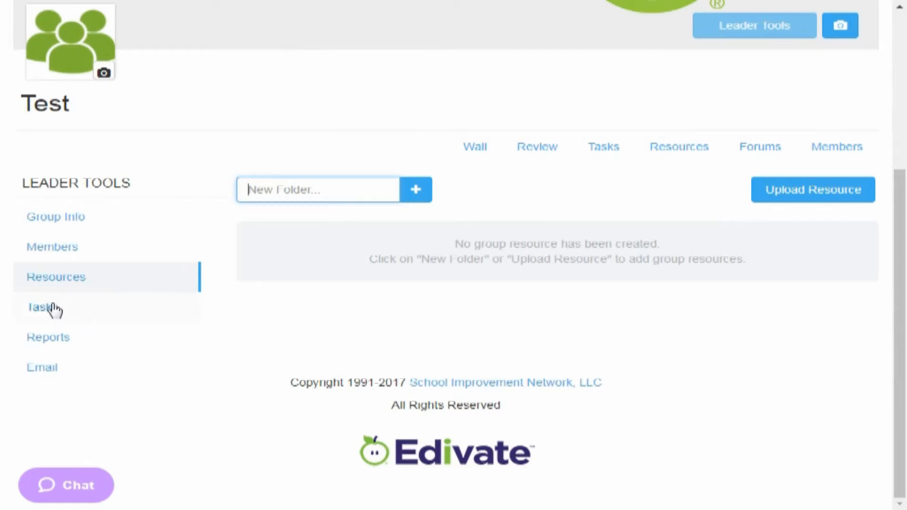
pyautogui.click(43, 307)
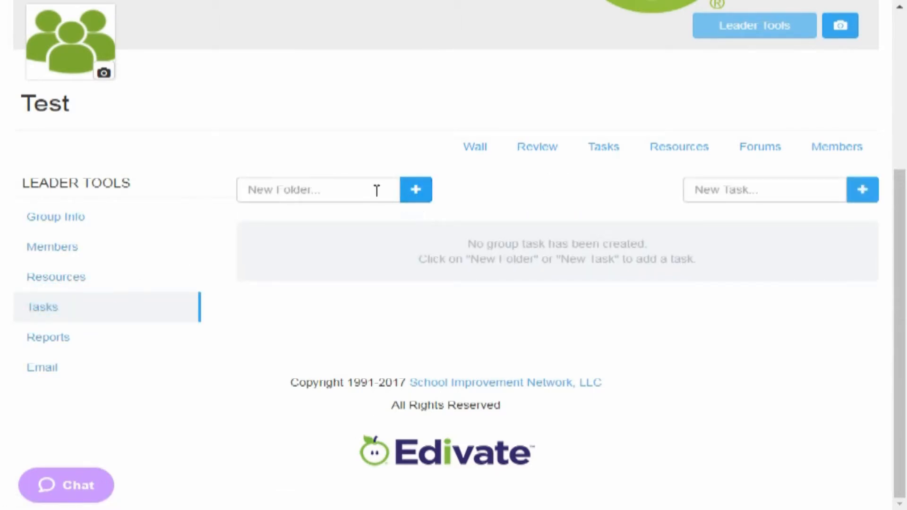
pyautogui.moveTo(389, 257)
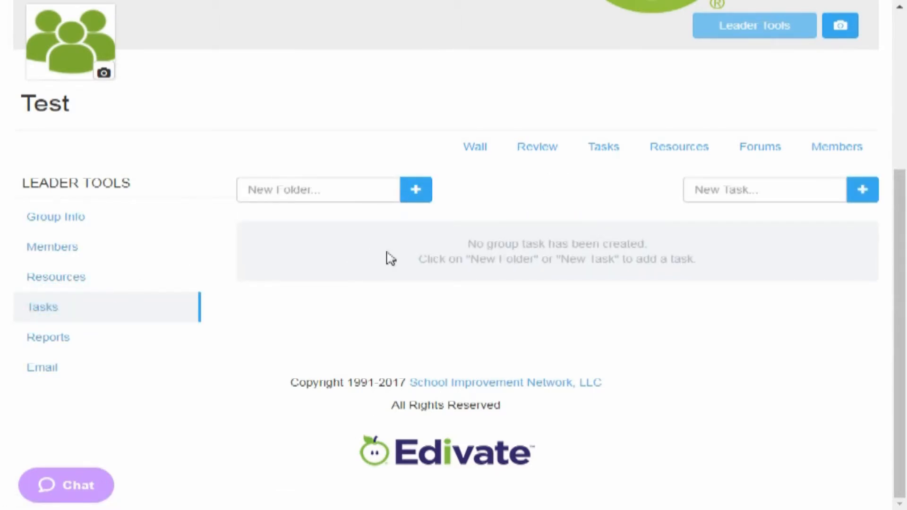
pyautogui.click(317, 189)
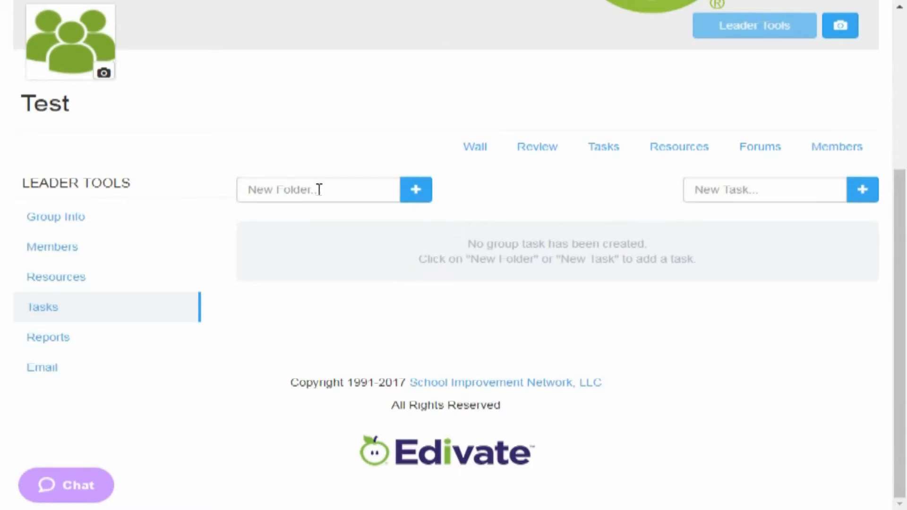
pyautogui.write('video')
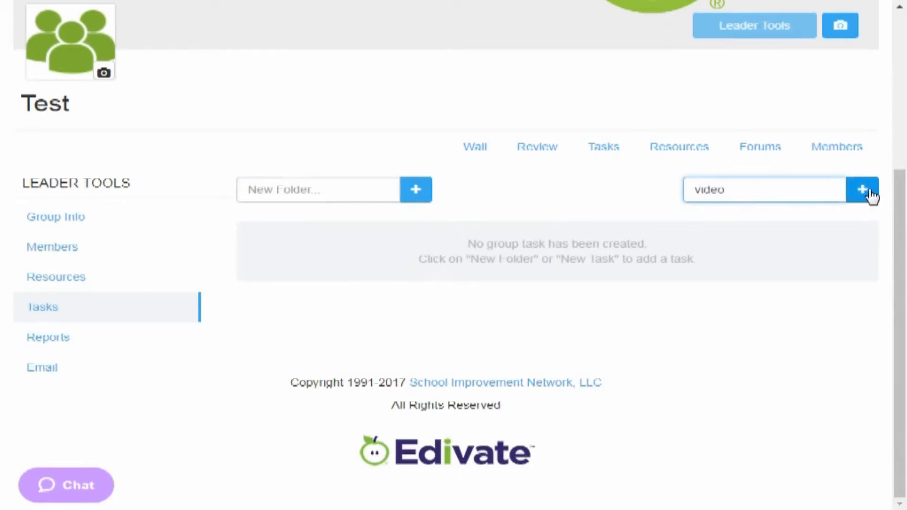
# Create a Video task and attach 'Archive: Introduction to PD 360' from the Edivate Core License collection
pyautogui.click(860, 191)
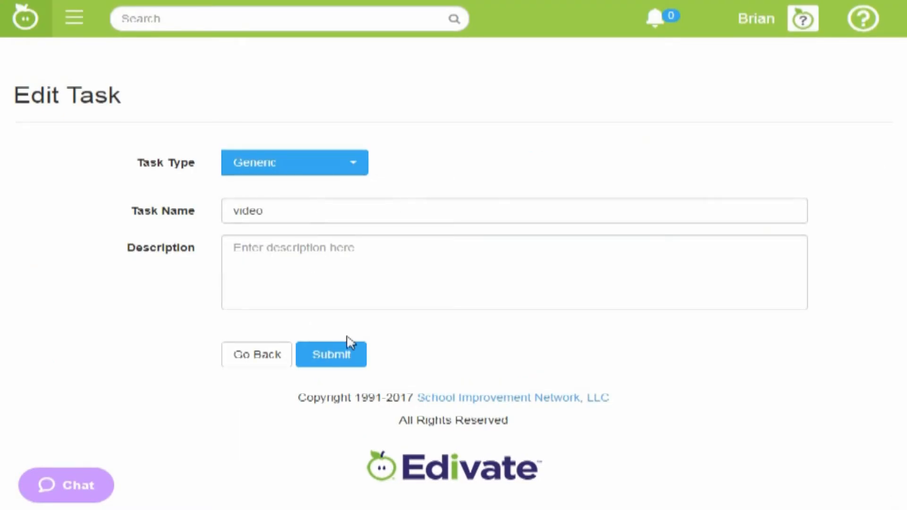
pyautogui.click(294, 162)
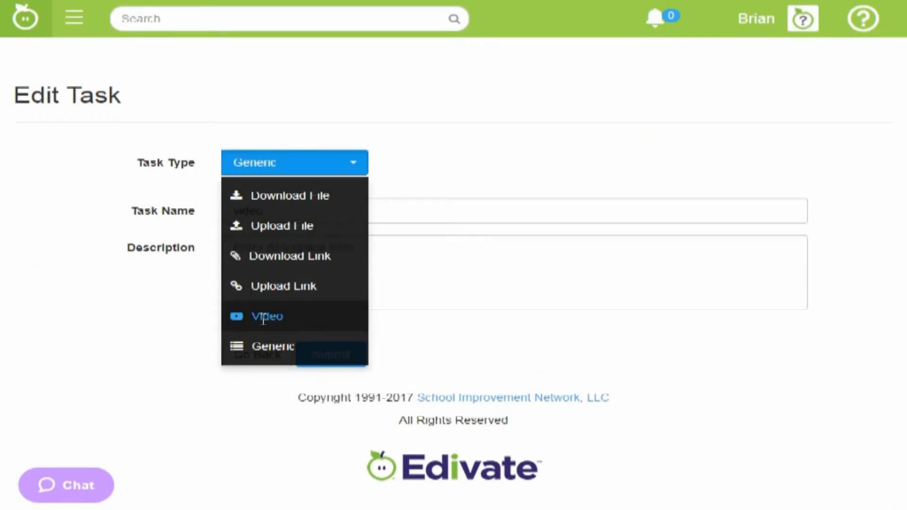
pyautogui.click(266, 315)
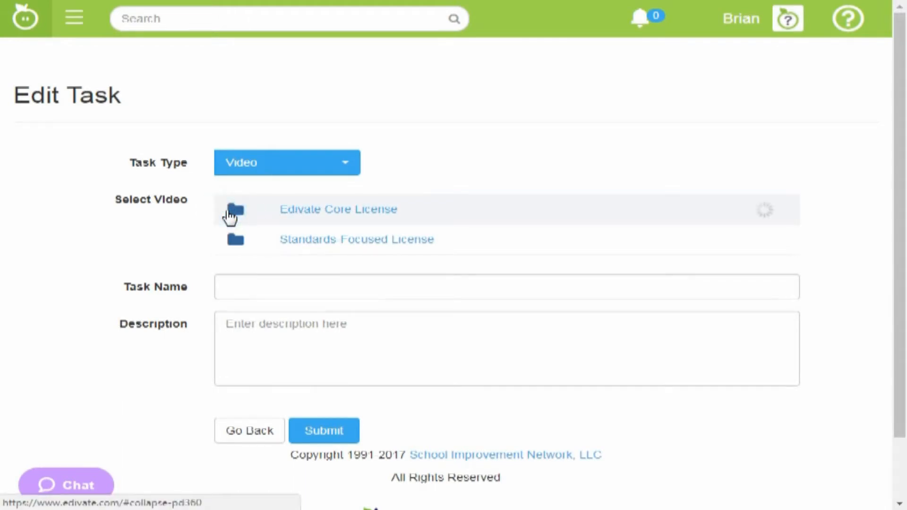
pyautogui.moveTo(419, 177)
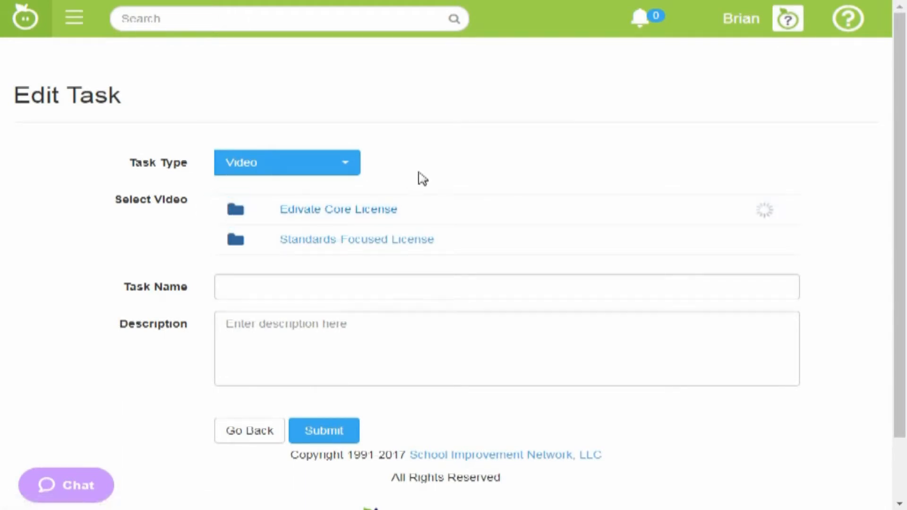
pyautogui.moveTo(446, 175)
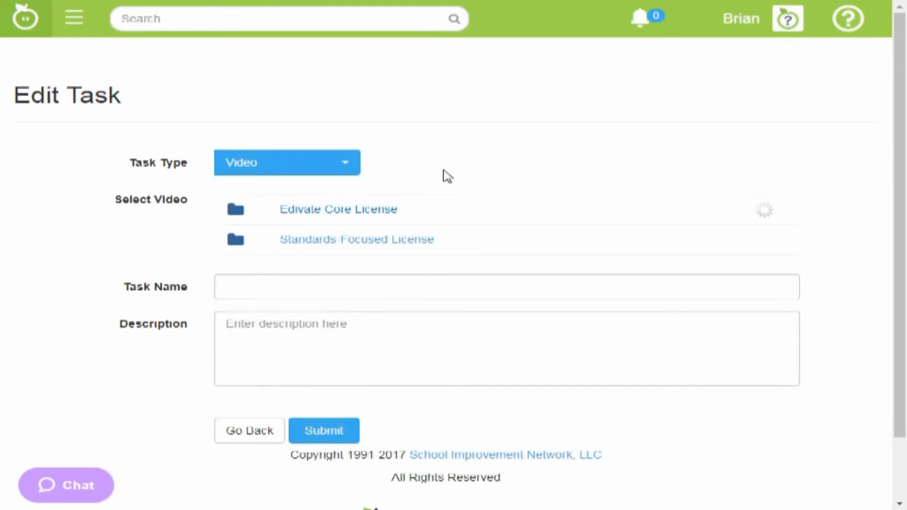
pyautogui.click(339, 208)
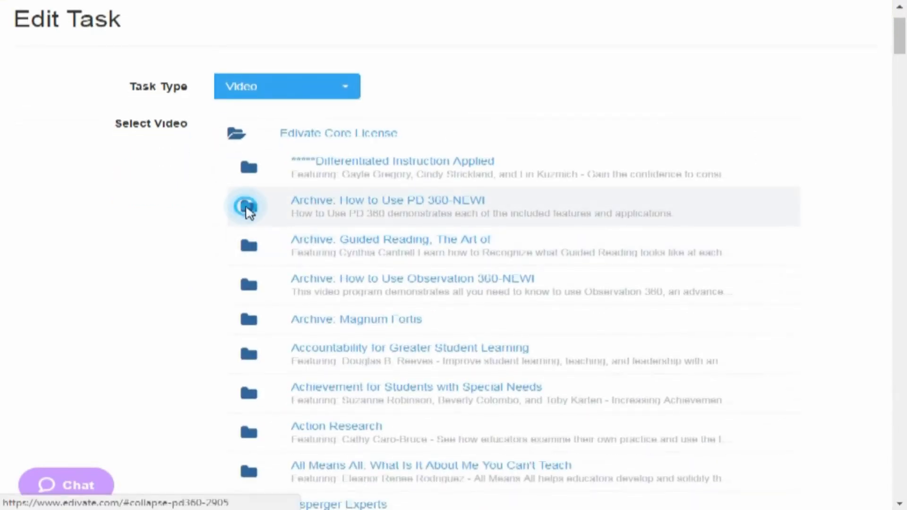
pyautogui.click(246, 205)
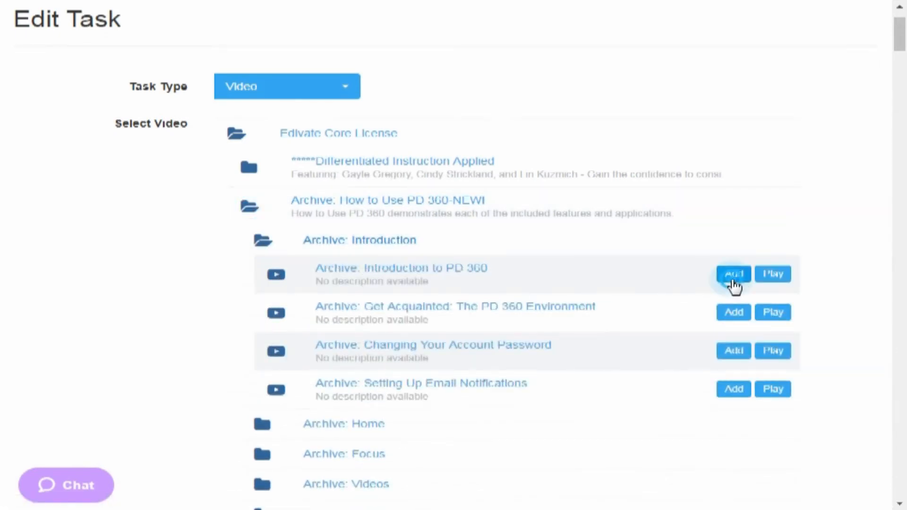
pyautogui.click(732, 274)
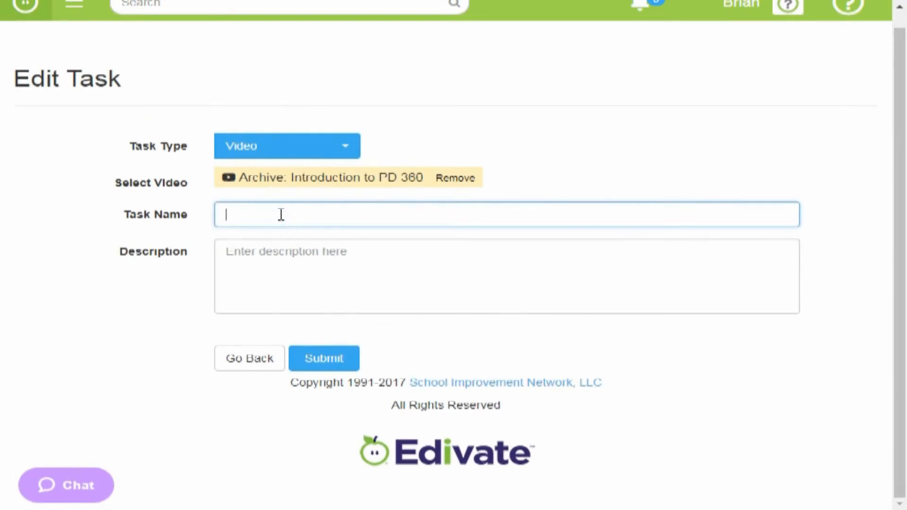
# Name the task 'watch this' with description 'test desc' and submit it
pyautogui.write('watch this')
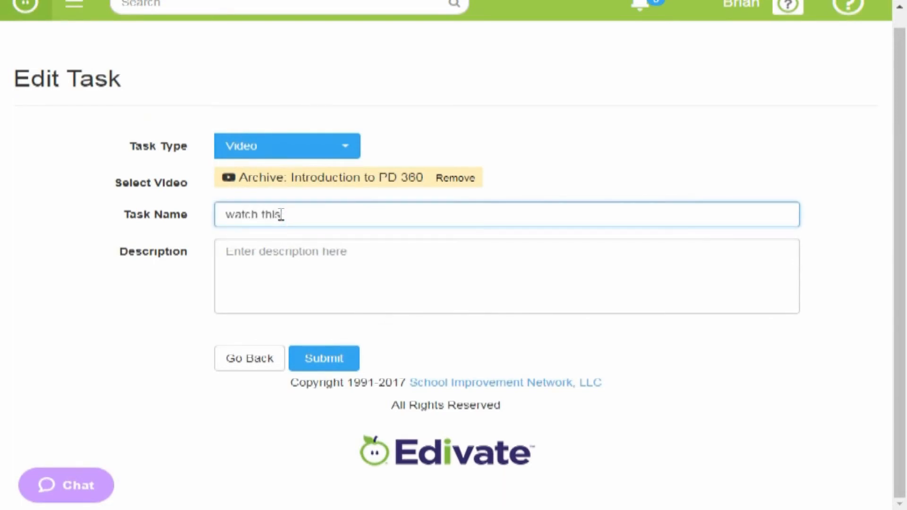
pyautogui.write('test description')
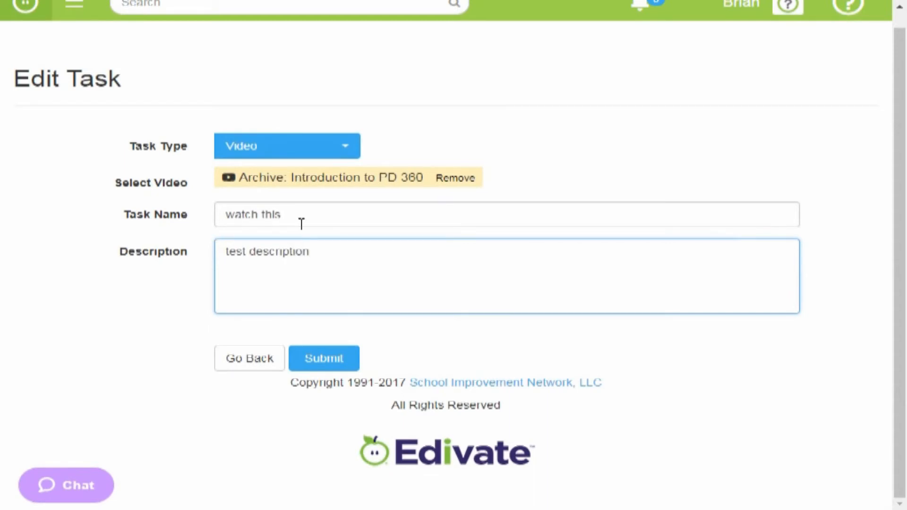
pyautogui.click(324, 358)
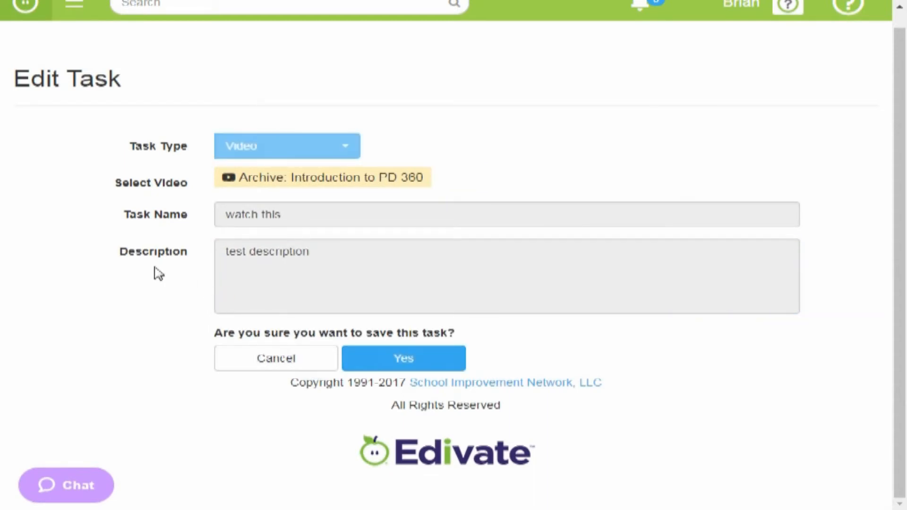
# Confirm saving the task, then save the Group Summary Report as a PDF from Reports
pyautogui.click(404, 358)
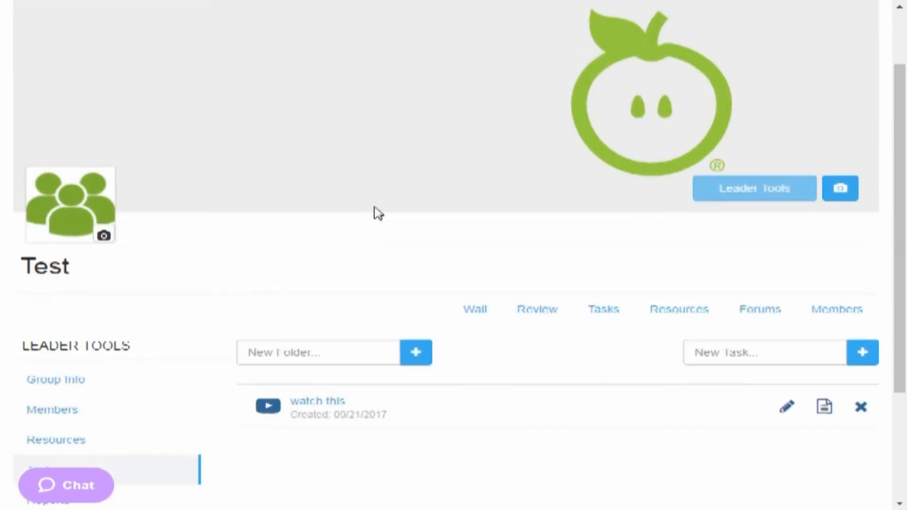
pyautogui.scroll(-3)
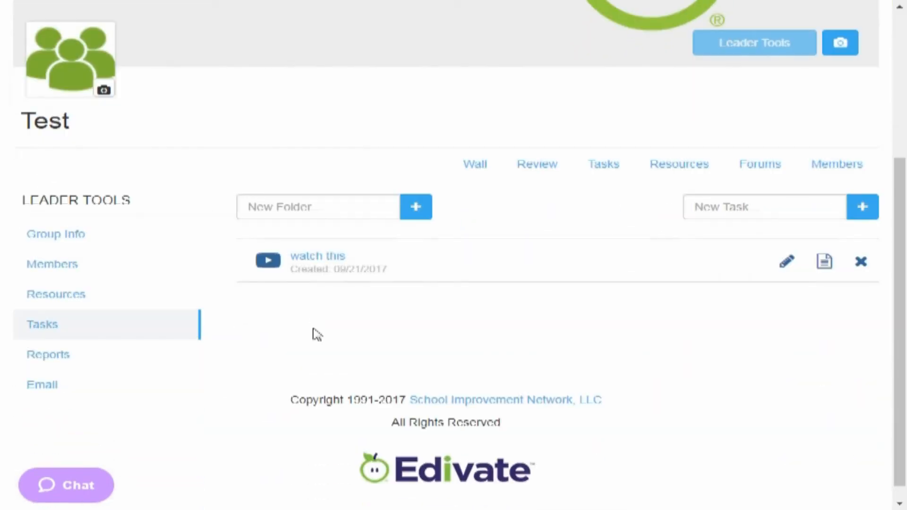
pyautogui.click(48, 354)
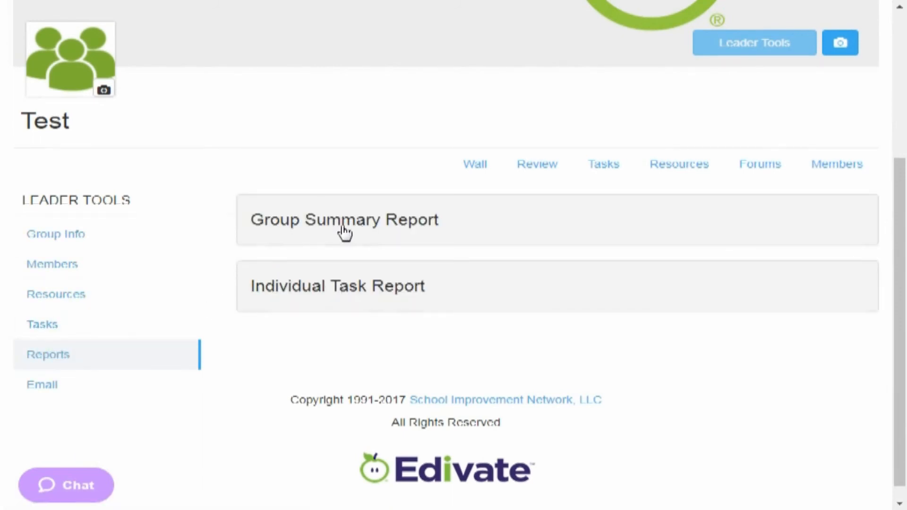
pyautogui.click(343, 220)
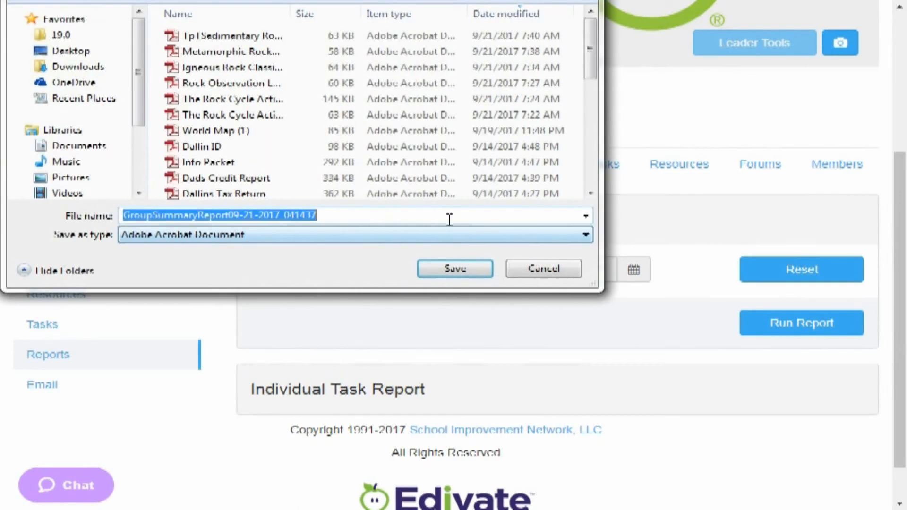
pyautogui.click(454, 269)
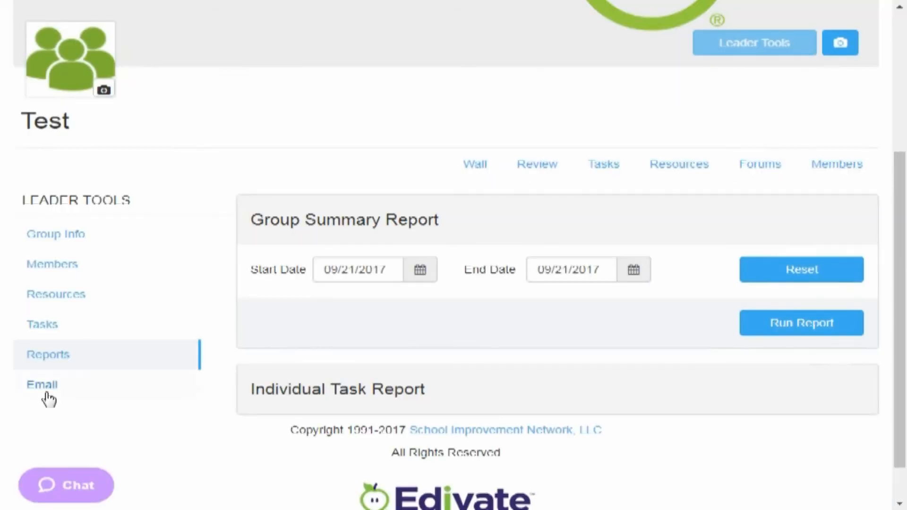
# Email 'test message' to all Test group members and dismiss the sent notice
pyautogui.click(42, 385)
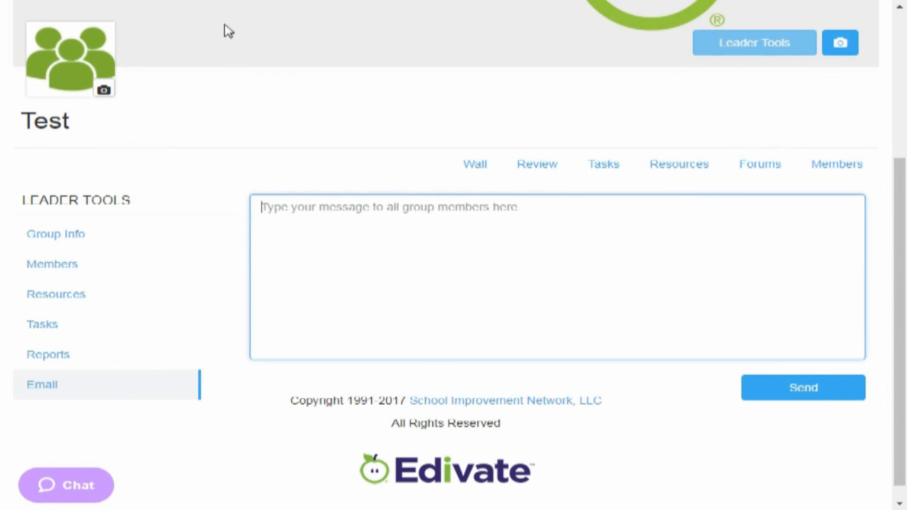
pyautogui.write('test message')
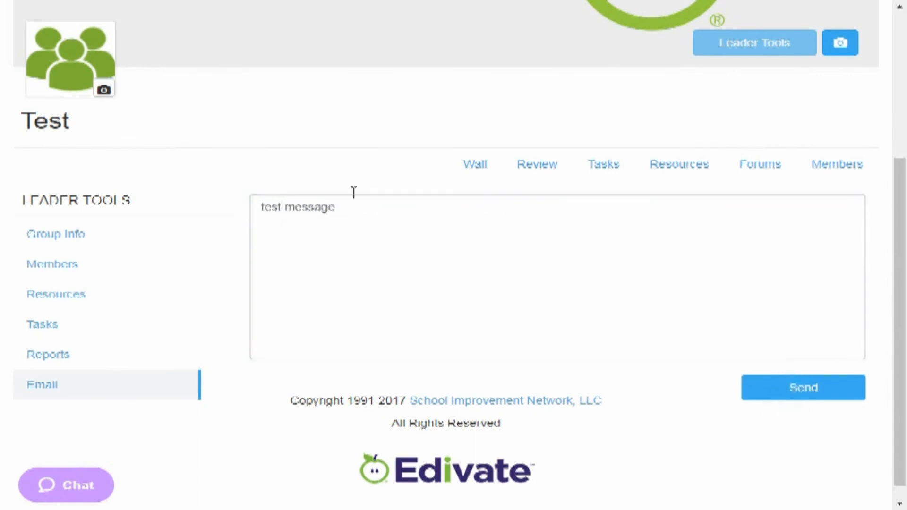
pyautogui.click(802, 387)
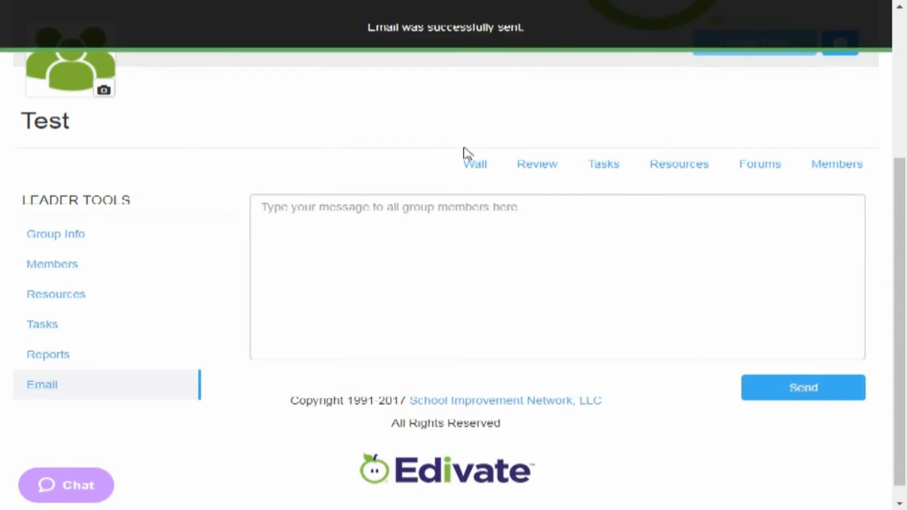
pyautogui.click(442, 70)
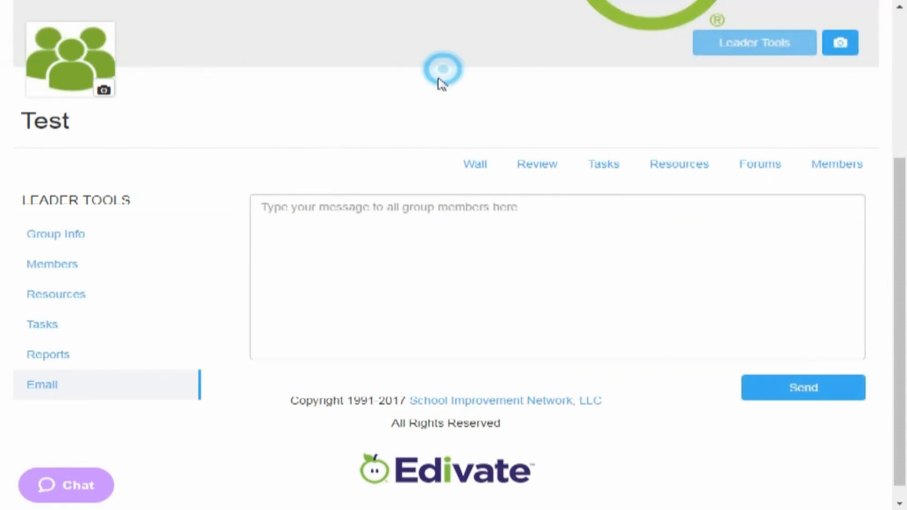